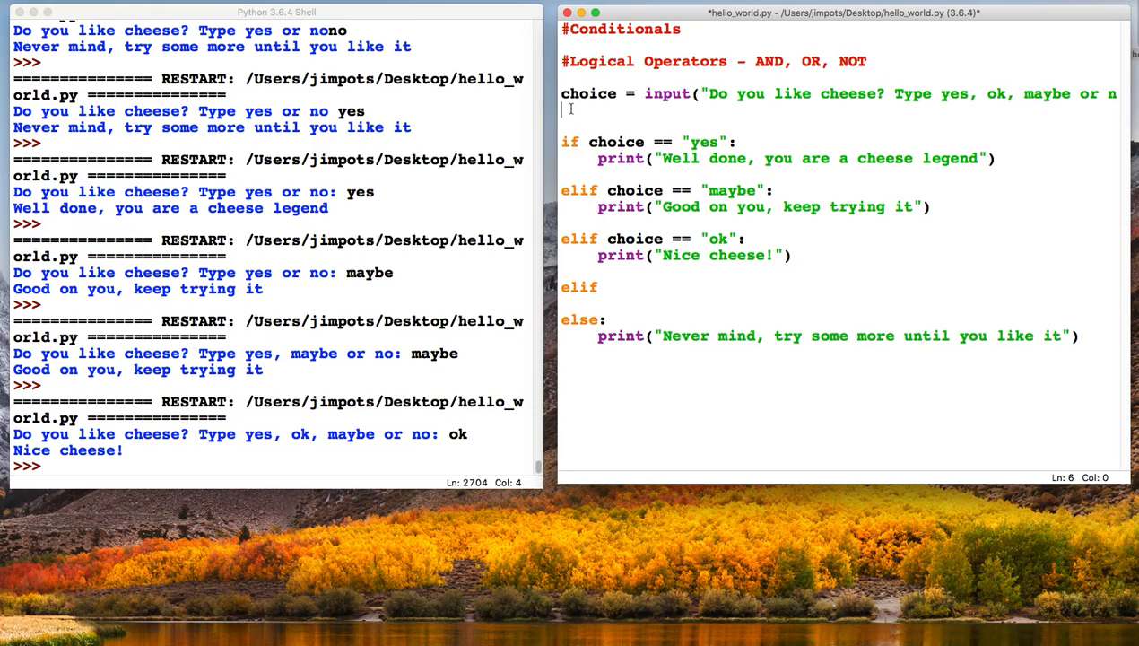
Add choice2 = input("What do you like with your cheese?: ") below the first prompt
text(choice2)
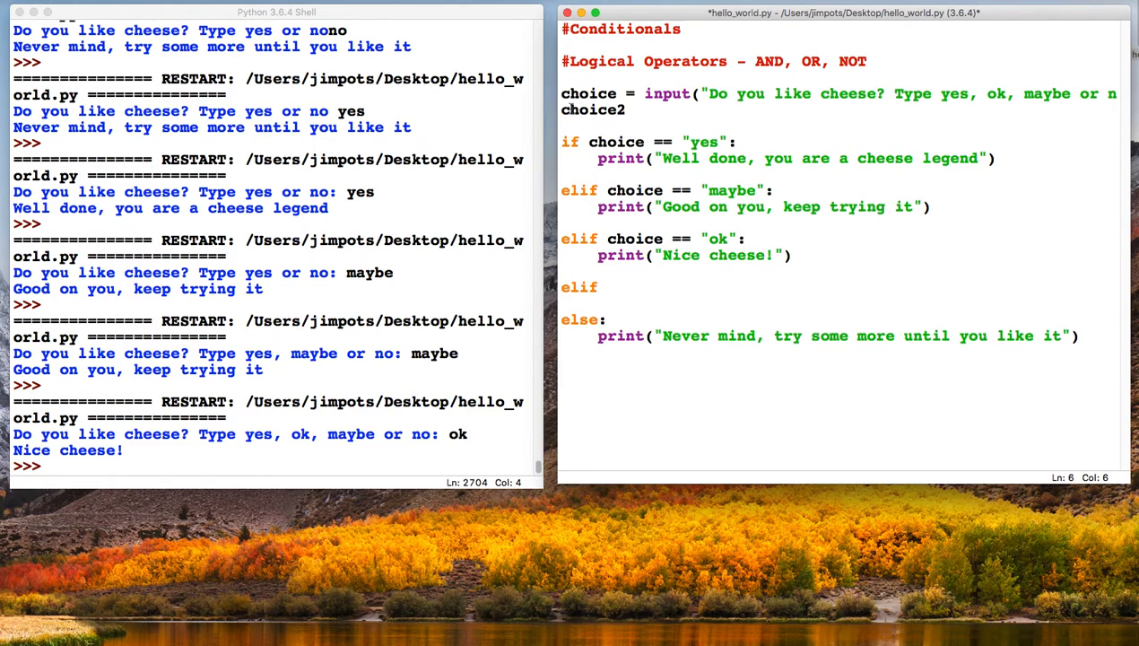
text(= input("What)
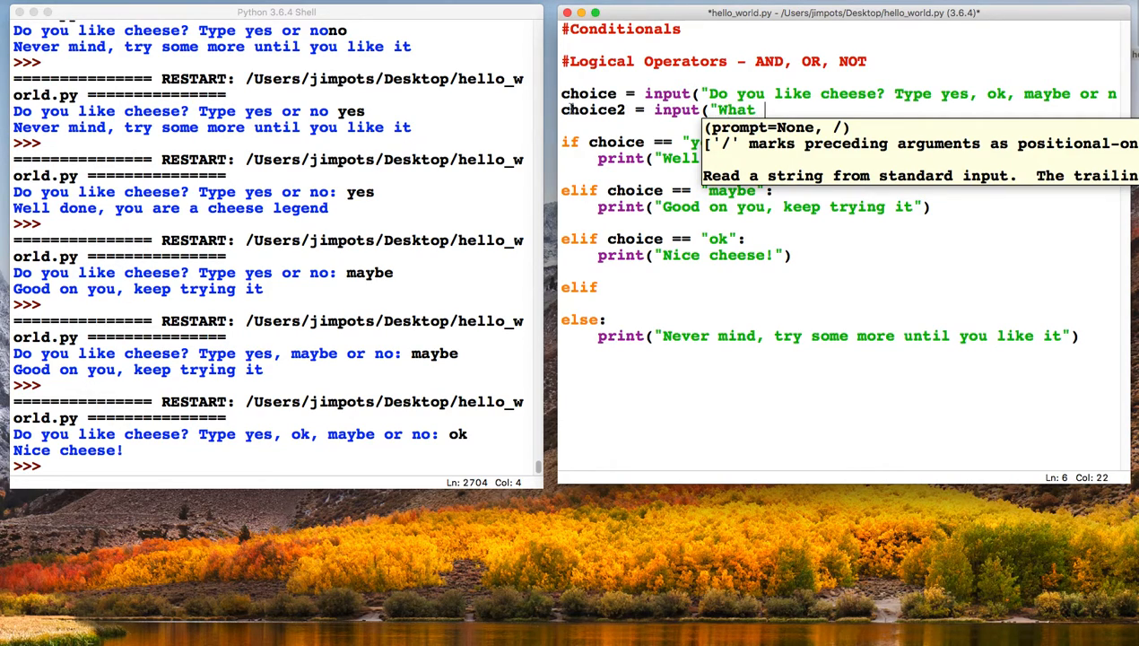
text(do you like with your cho)
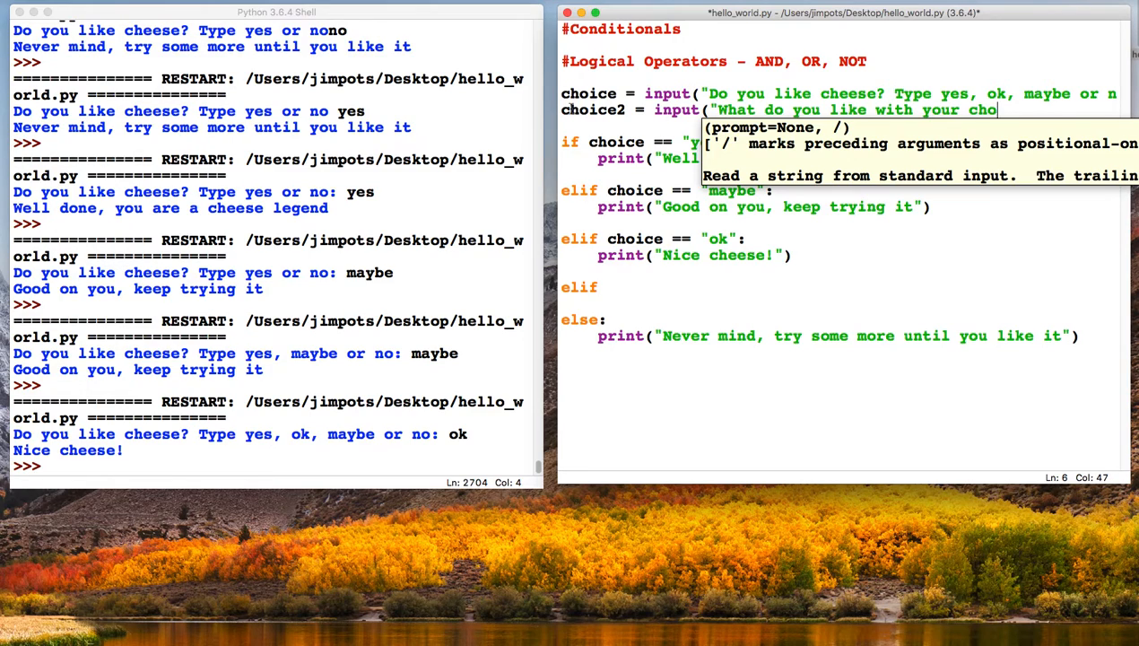
text(ese?)
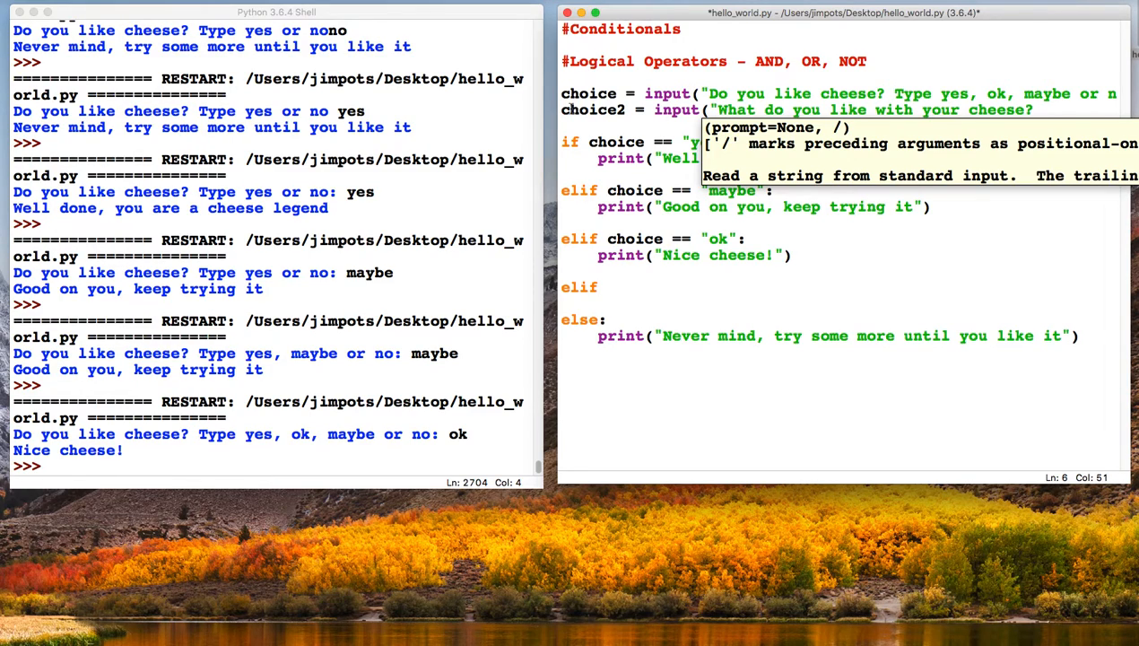
text(: "))
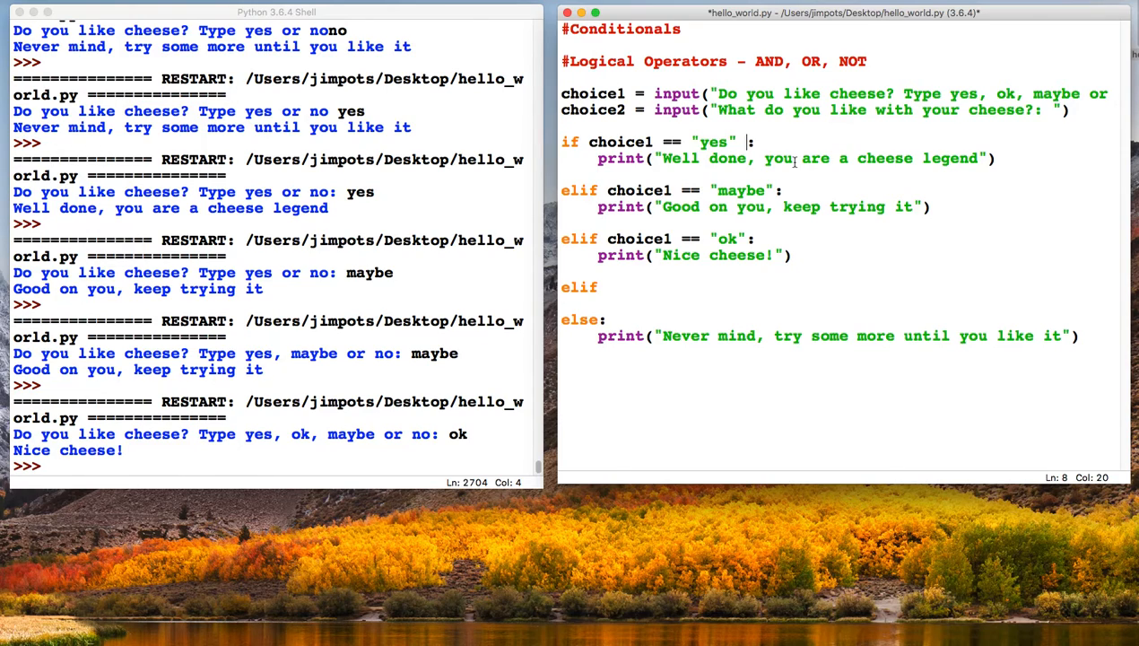
Extend the if line to: if choice1 == "yes" and choice2 == "crackers":
text(and cho)
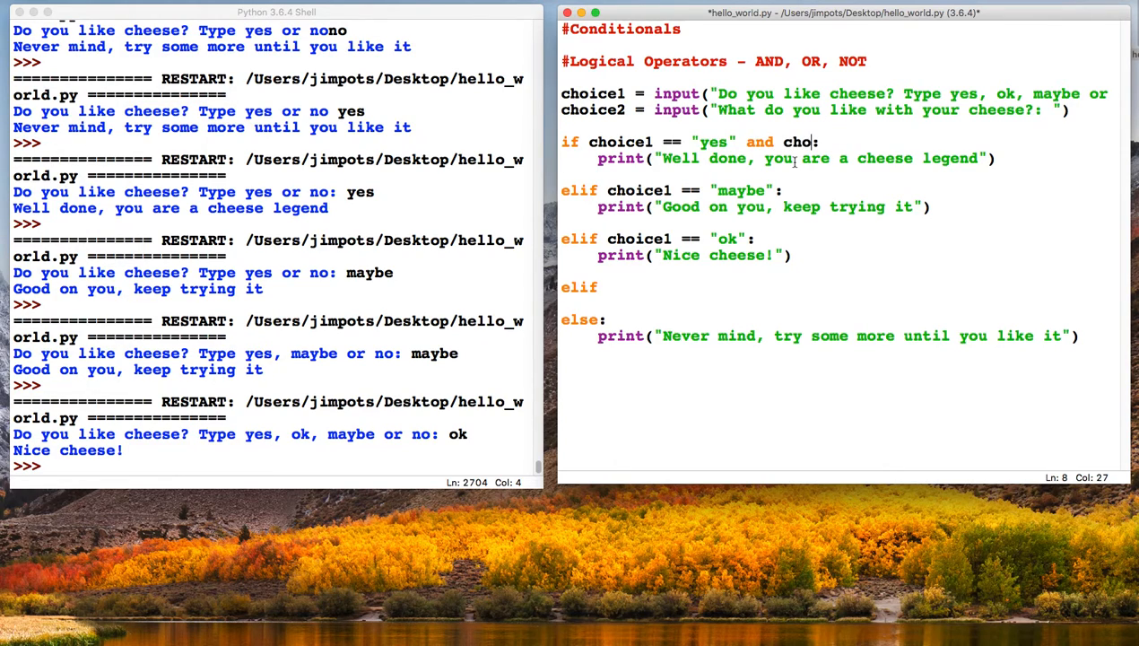
text(ice2 ==)
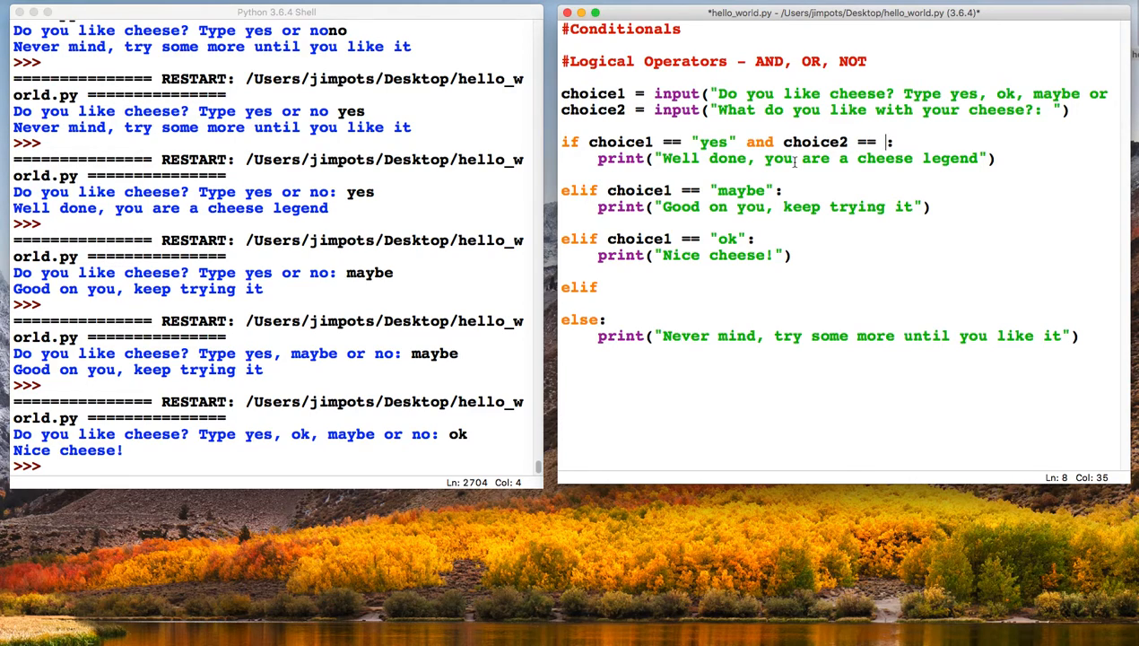
text(cracker)
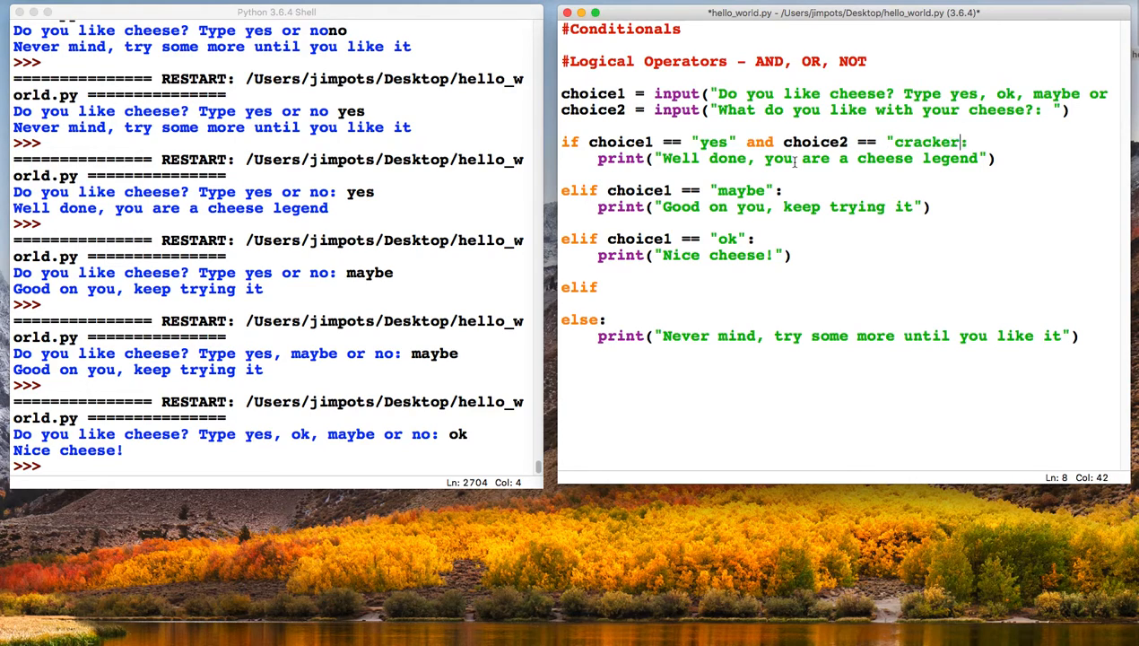
text(s")
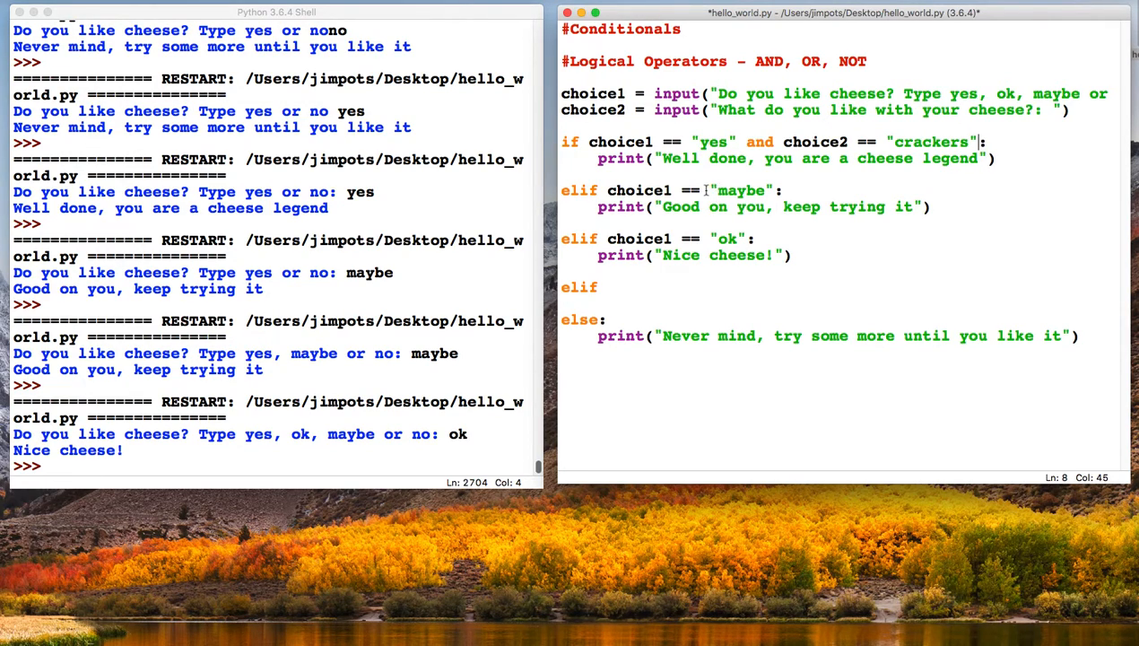
Rewrite the maybe branch as elif choice1 == "yes" and choice2 == "bread":
double_click(739, 190)
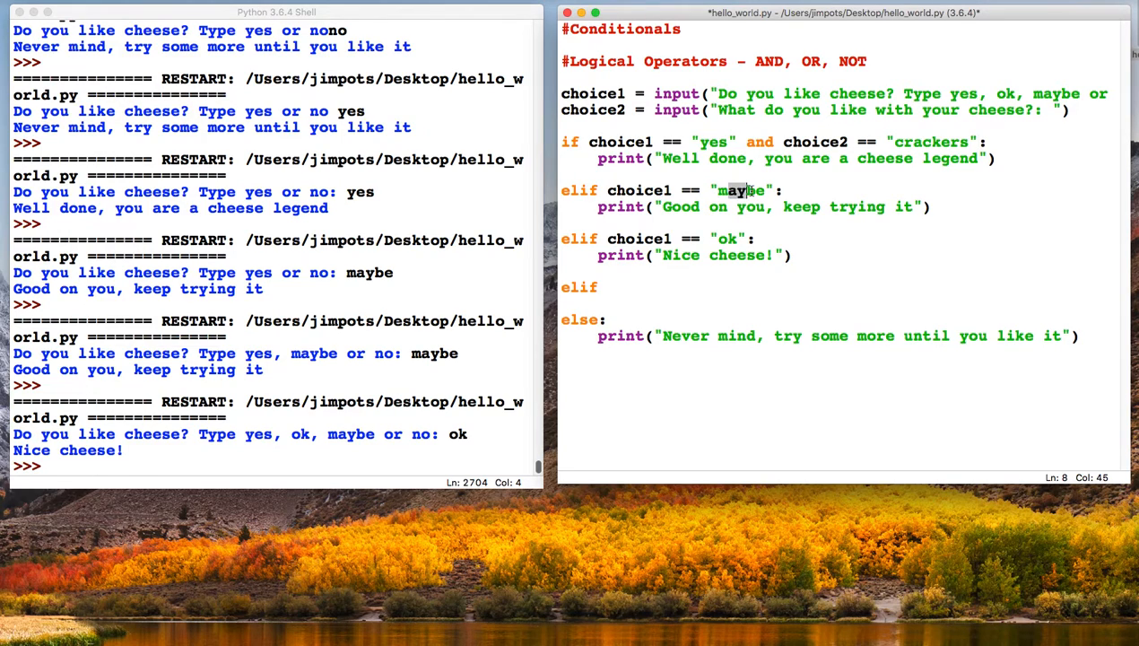
double_click(740, 190)
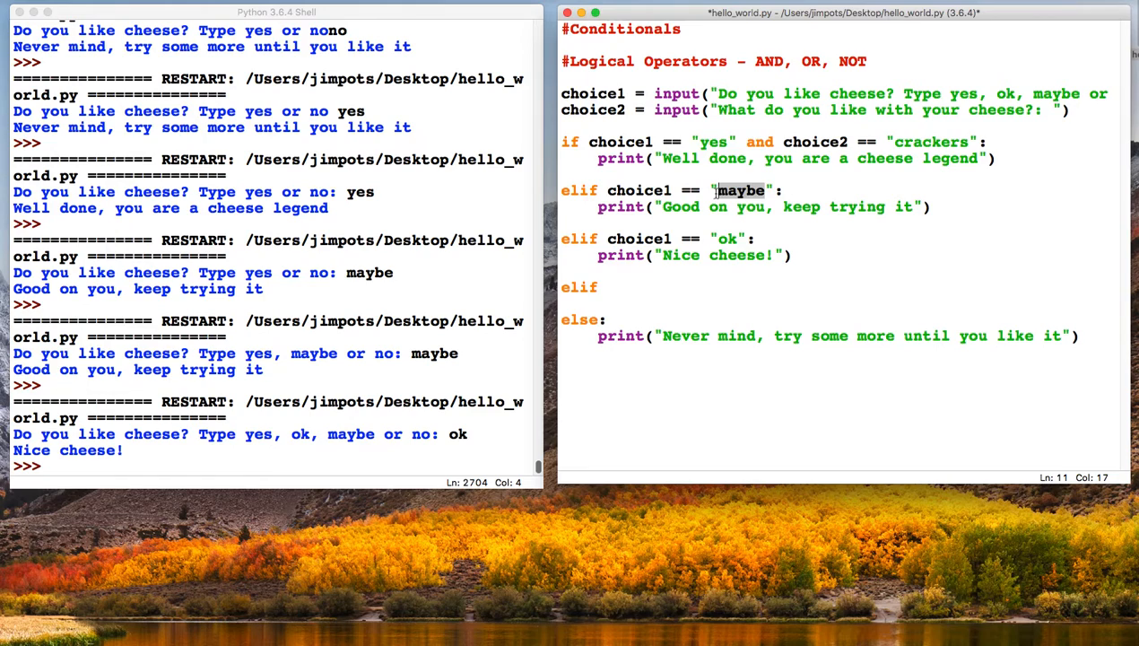
text(yes" and c)
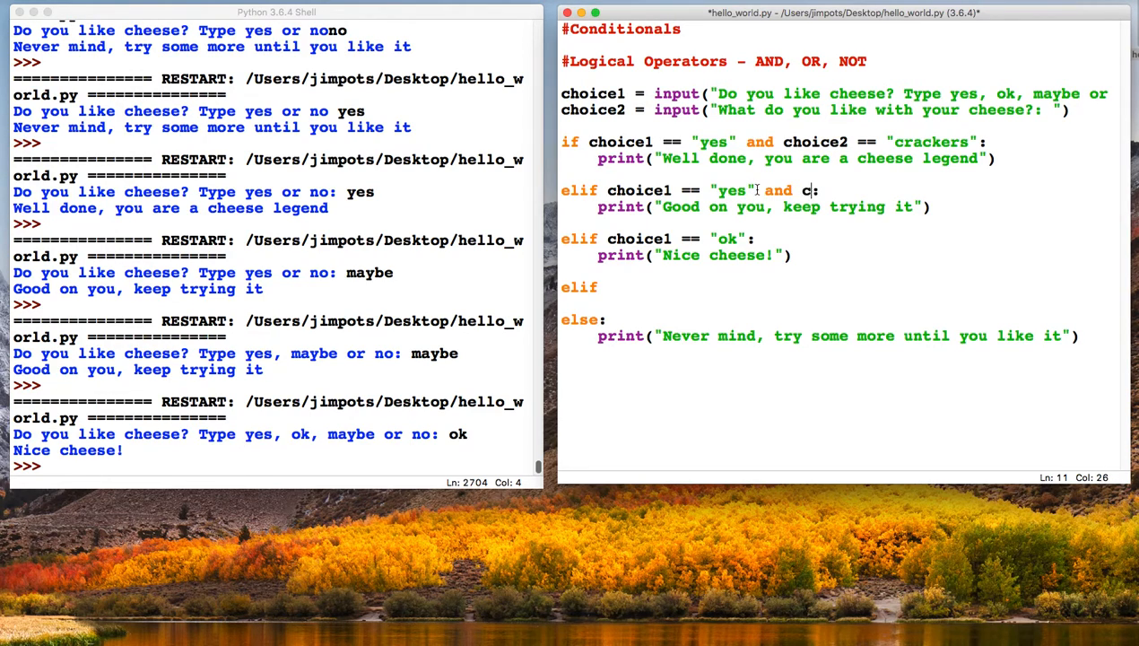
text(hoice2)
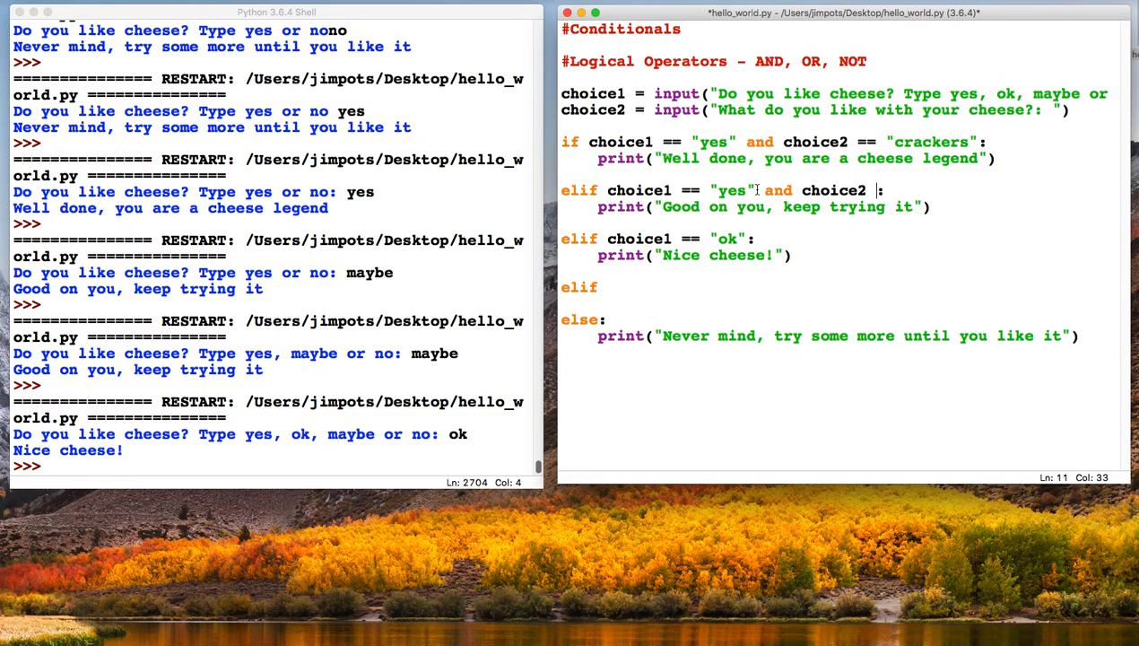
text(== "bread)
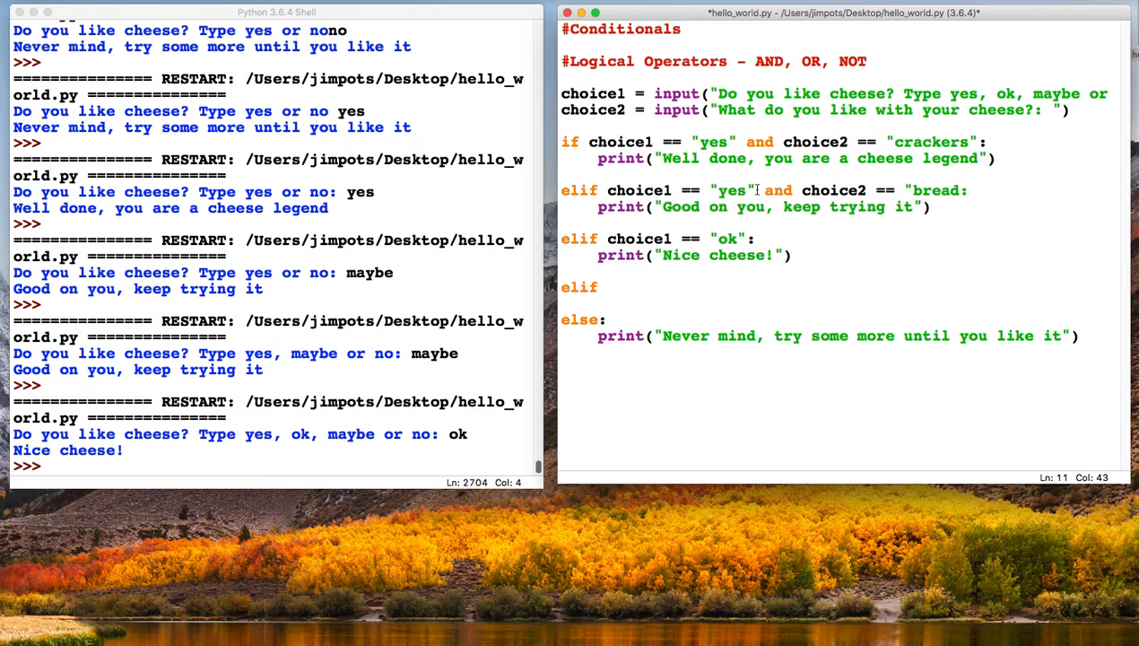
Make that branch print "not a great combo" and remove the empty elif
key(BackSpace)
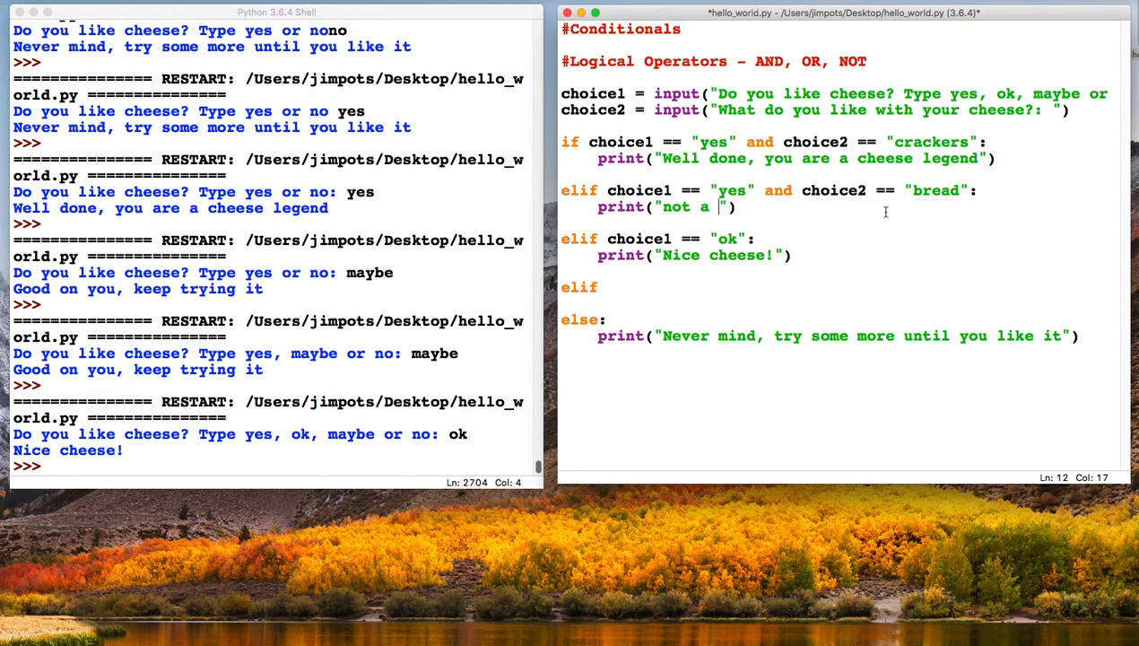
text(great com)
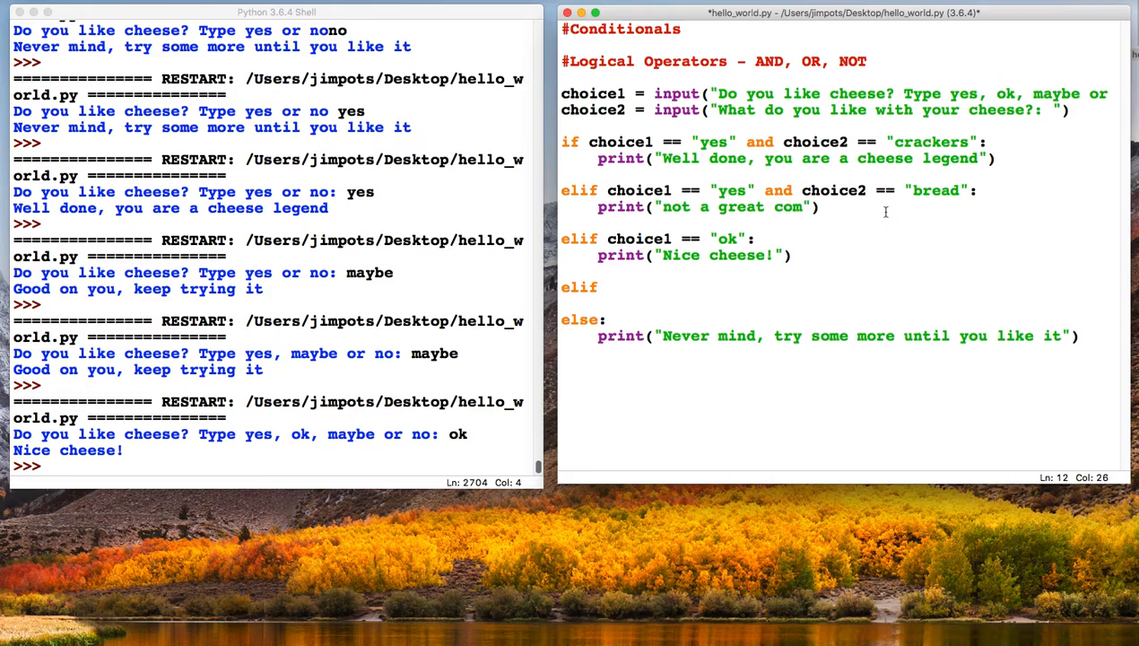
text(bo)
click(676, 239)
text(yes)
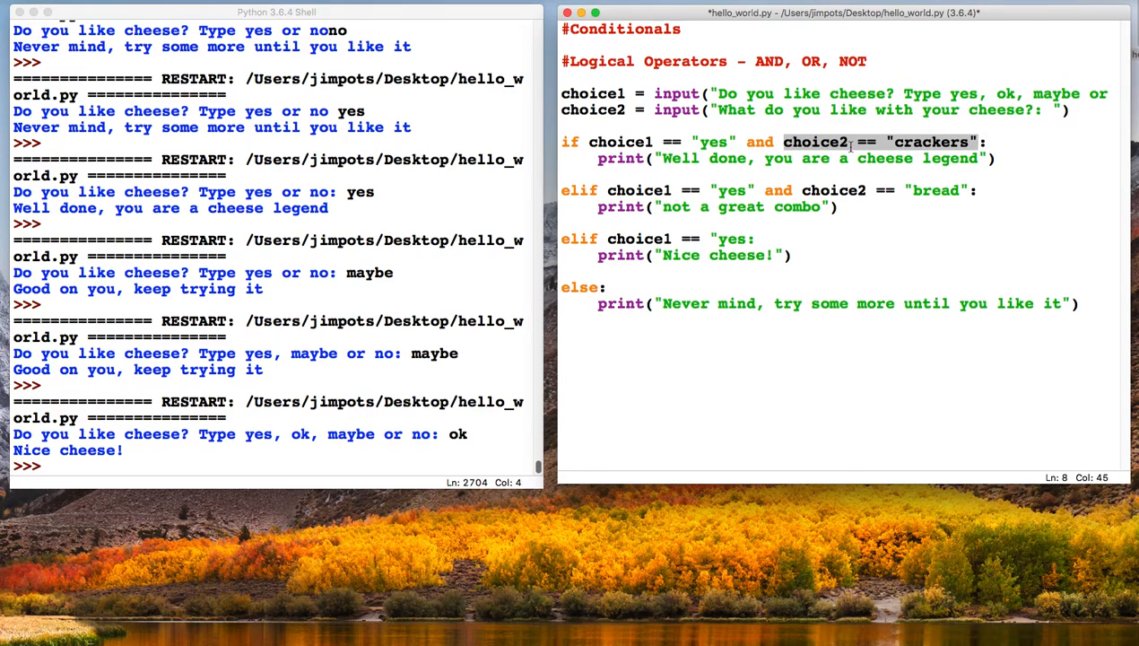
click(870, 142)
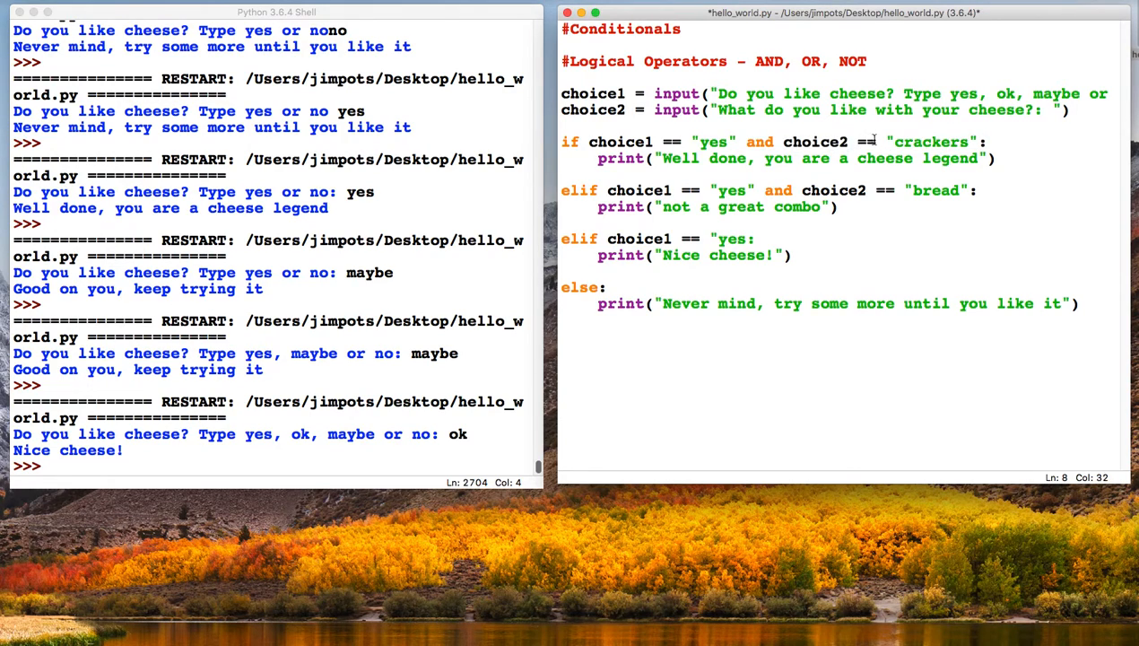
drag(879, 142, 782, 142)
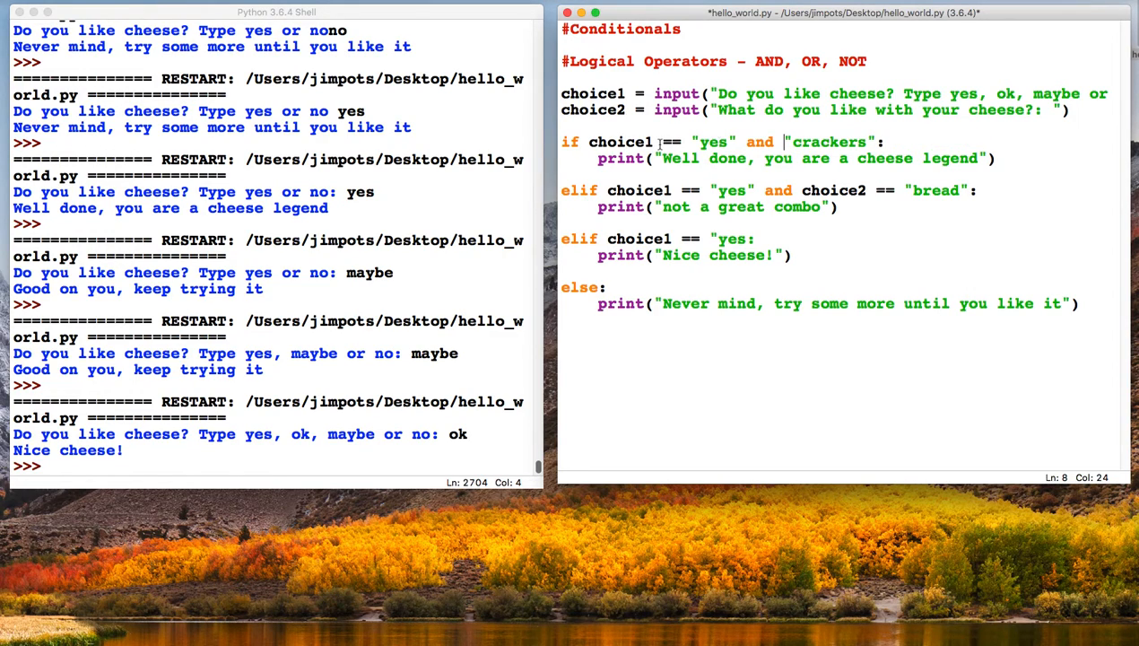
mouse_move(857, 142)
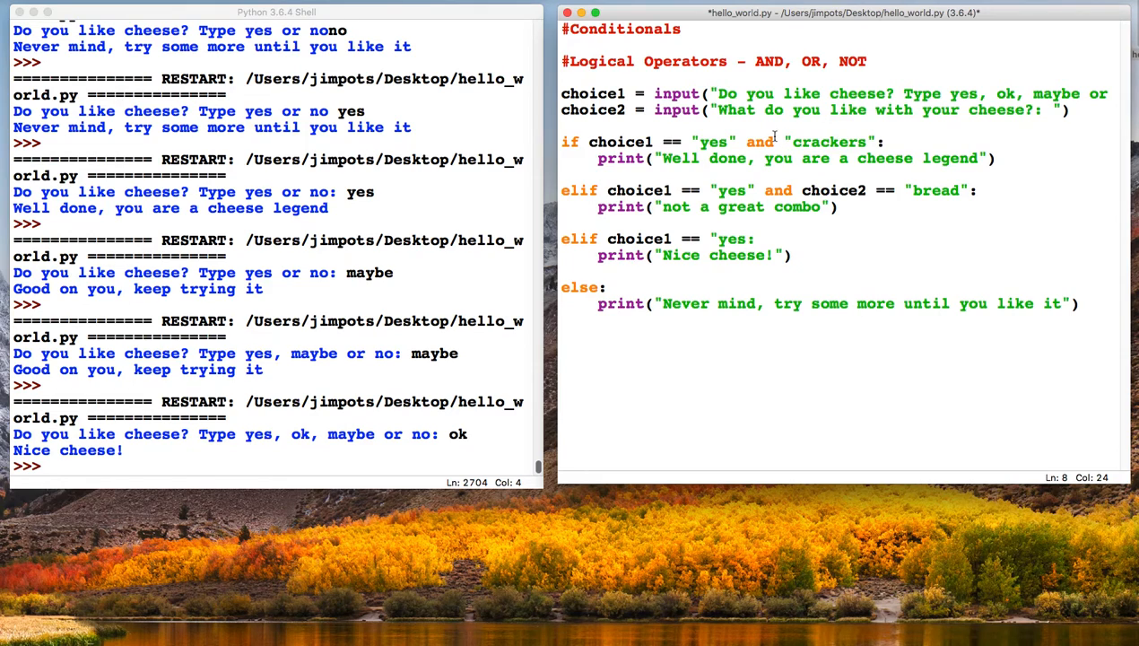
text(choice2 ==)
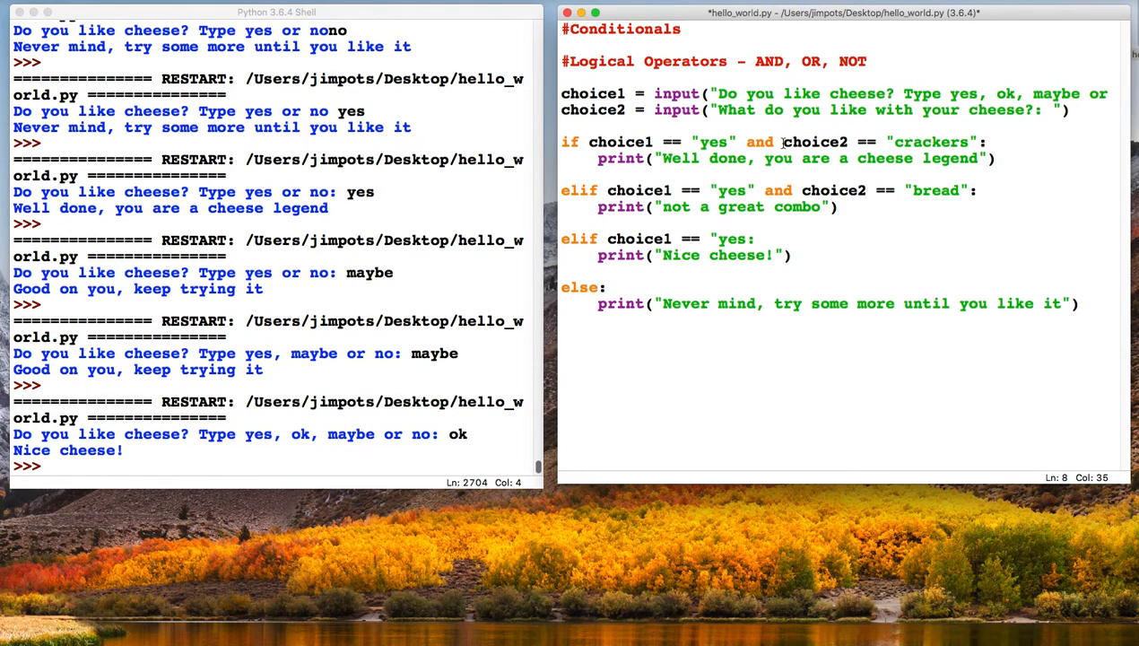
double_click(816, 142)
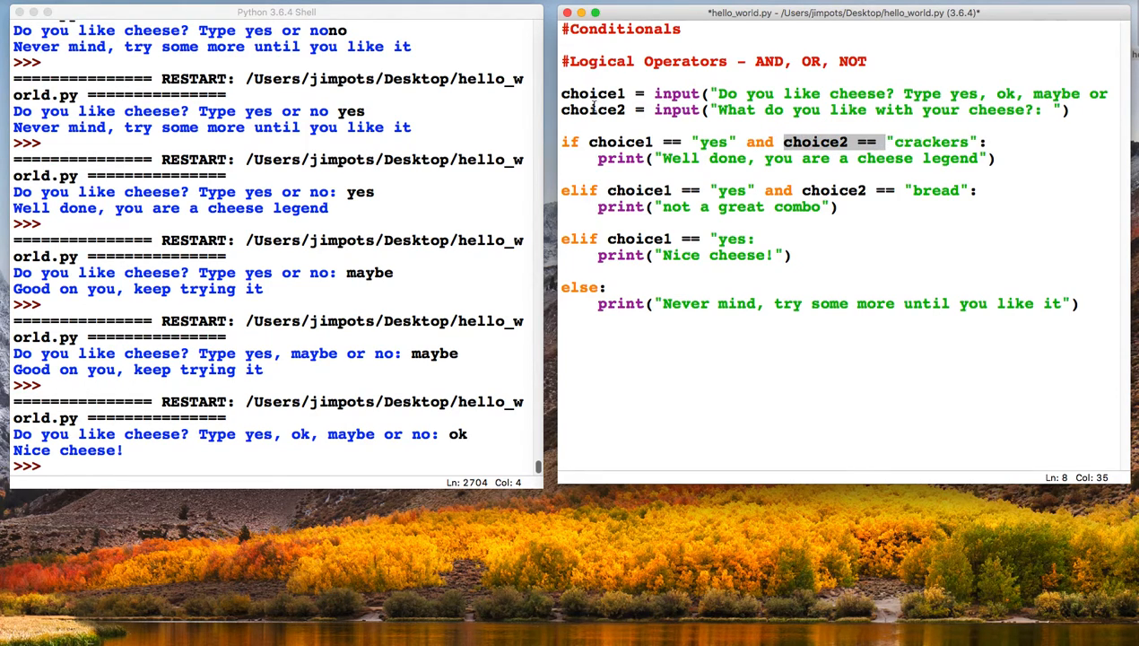
click(835, 158)
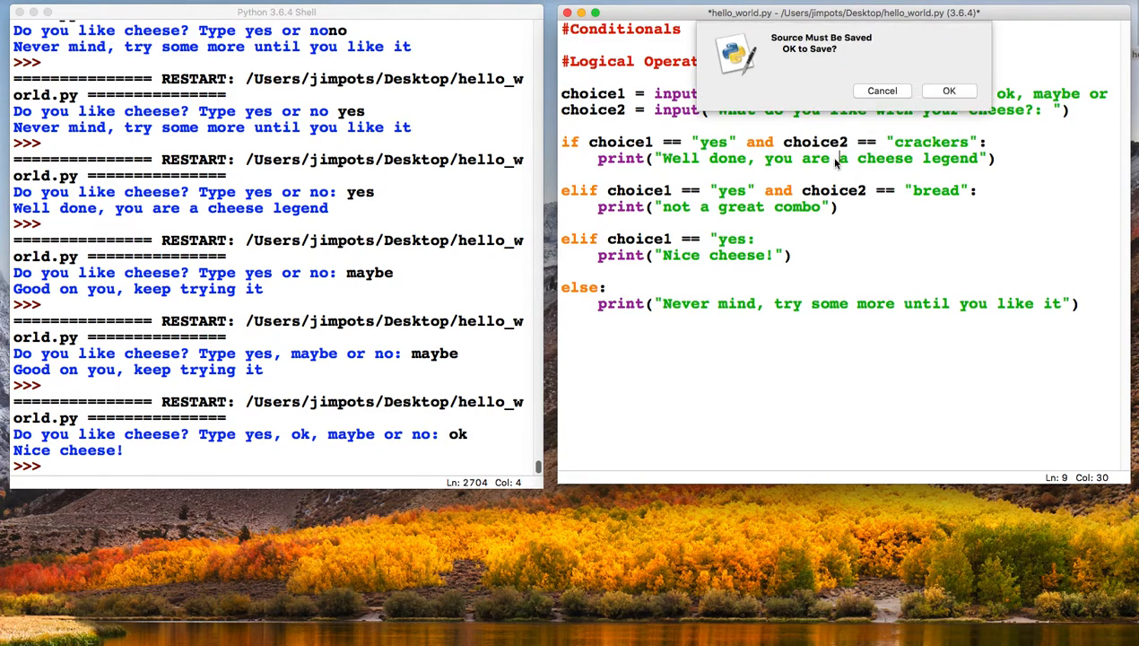
Save and run, acknowledge the EOL error, and close the "yes" string on the elif line
click(947, 90)
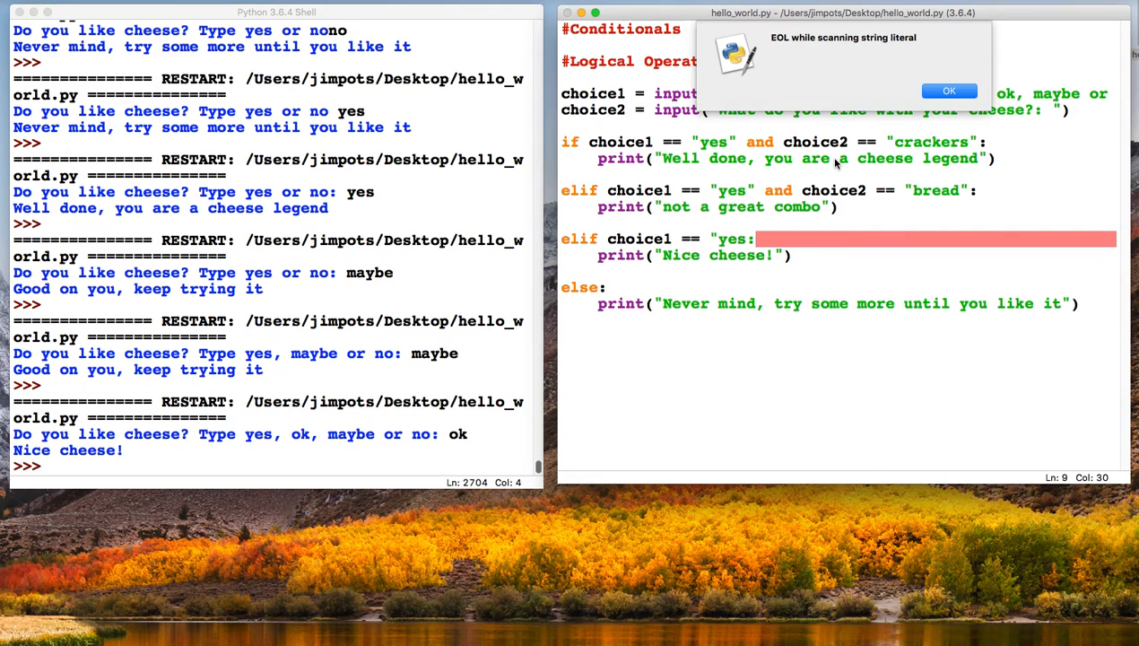
click(947, 90)
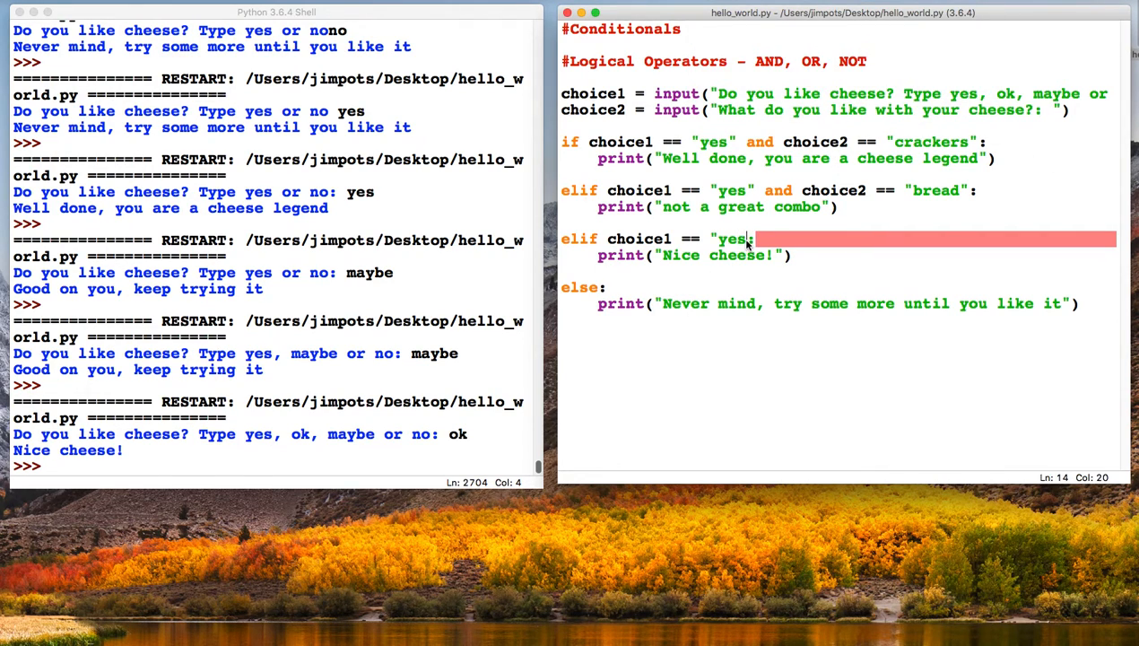
text(:)
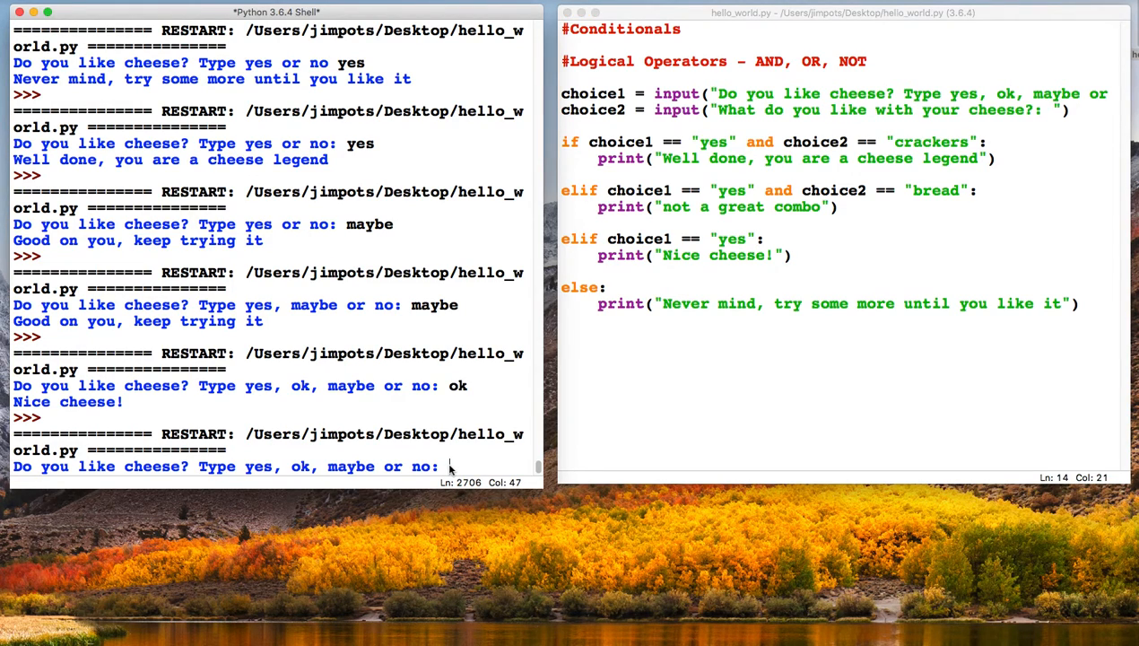
Answer yes and crackers in the shell to get the cheese legend message
text(yes)
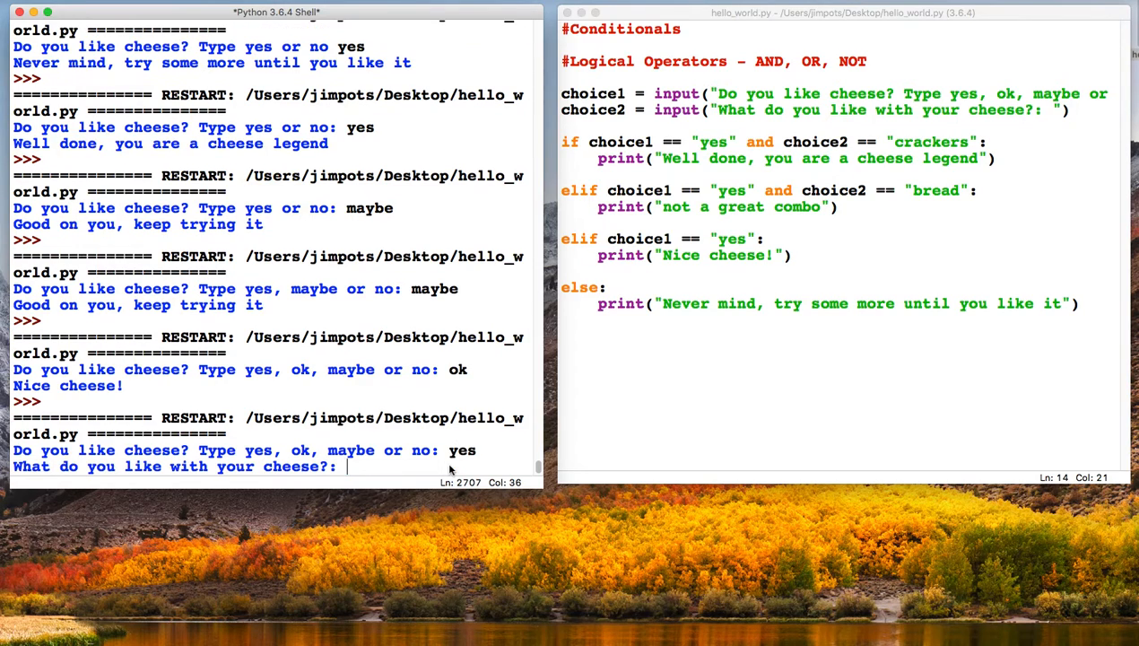
text(c)
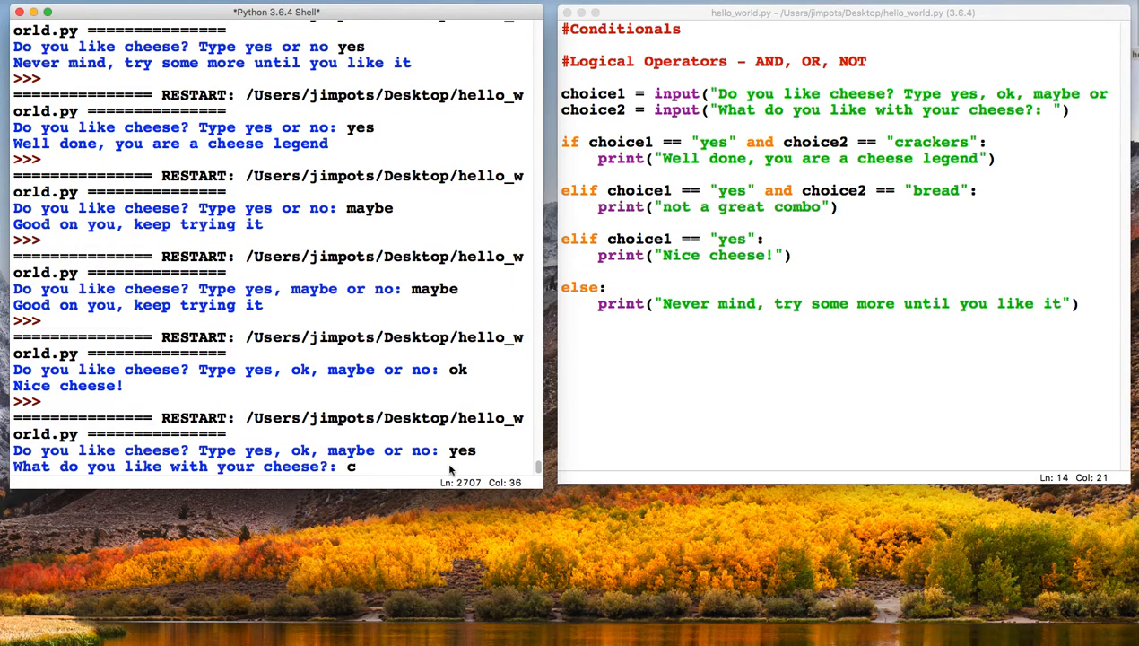
text(rackers)
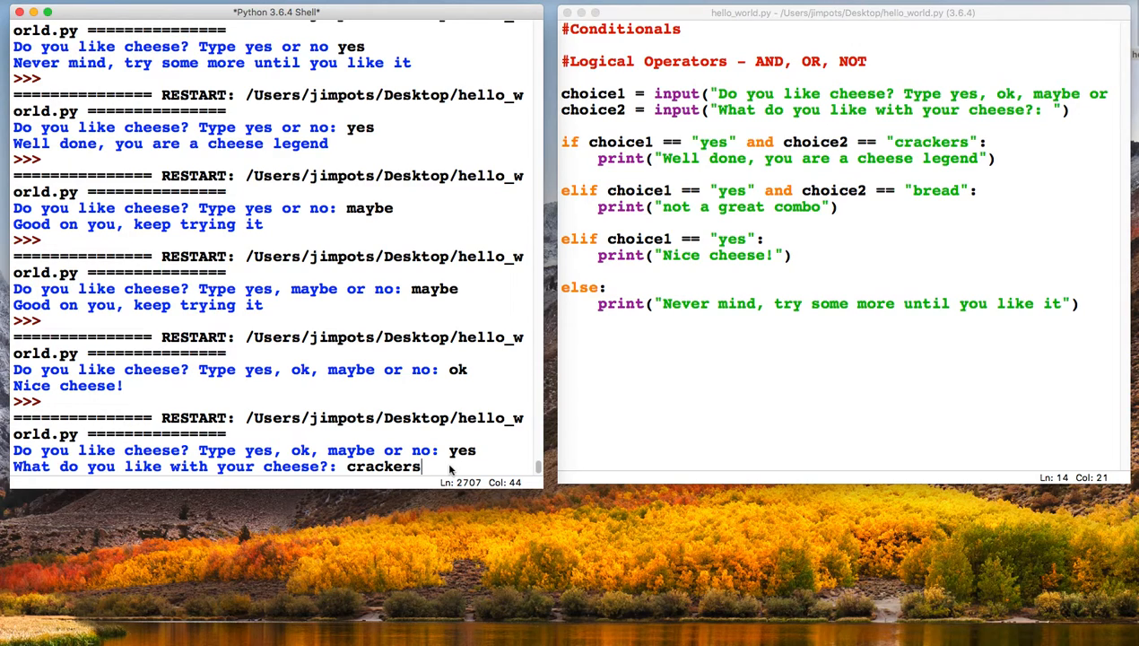
key(enter)
text(ye)
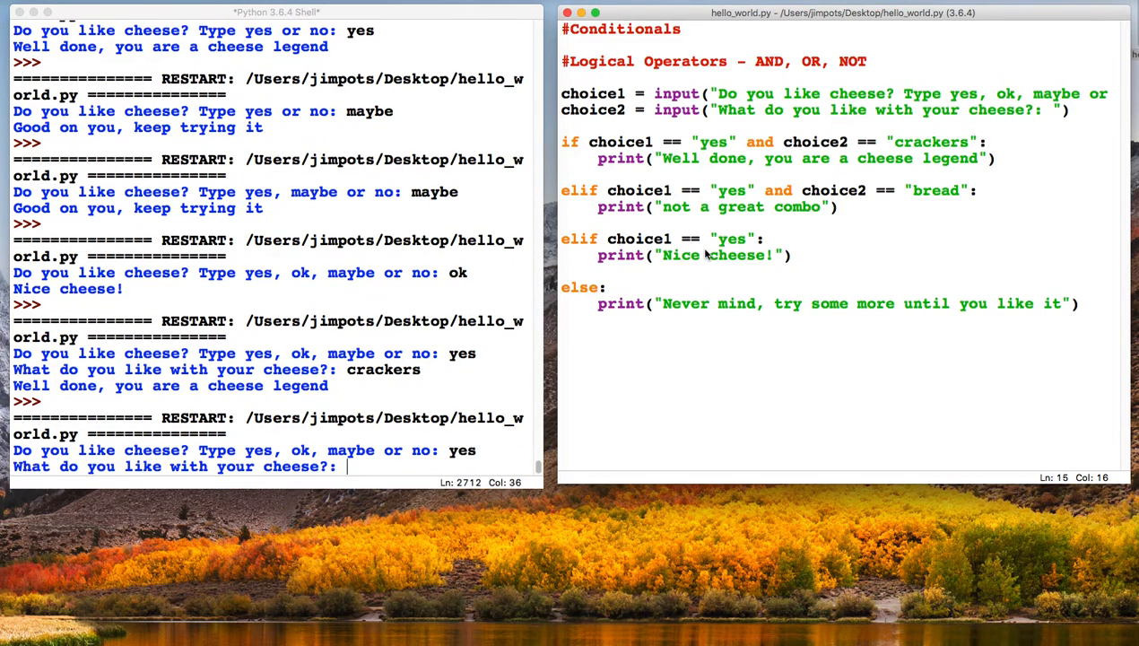
Run again answering yes and slugs, which prints Nice cheese!, and select that text in the editor
text(slugs)
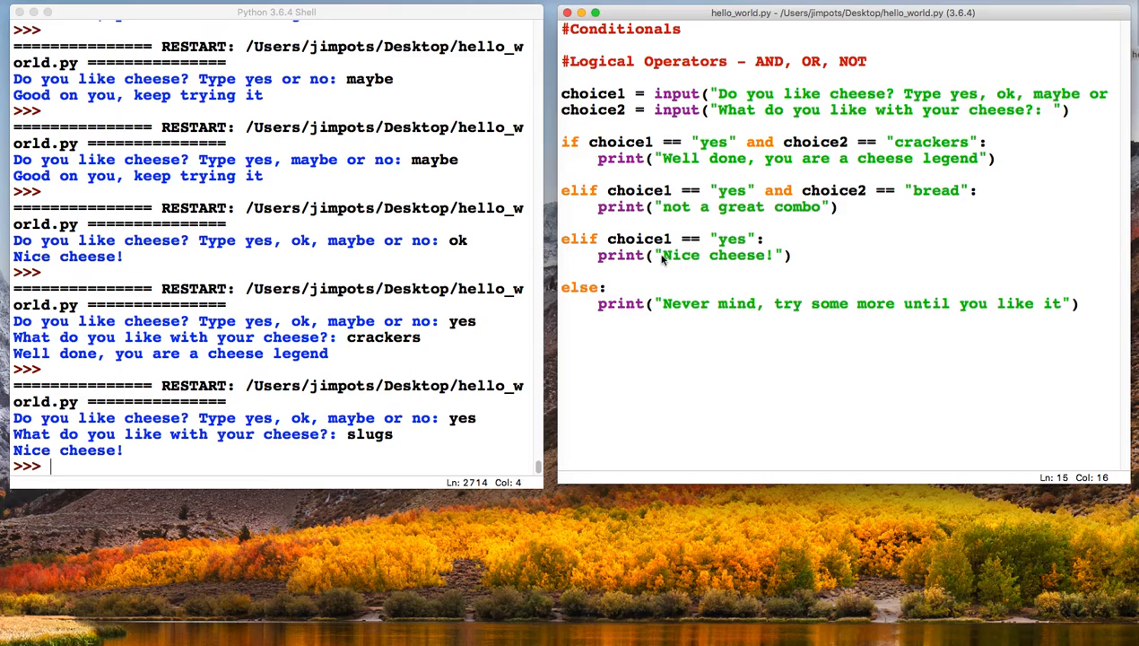
double_click(682, 254)
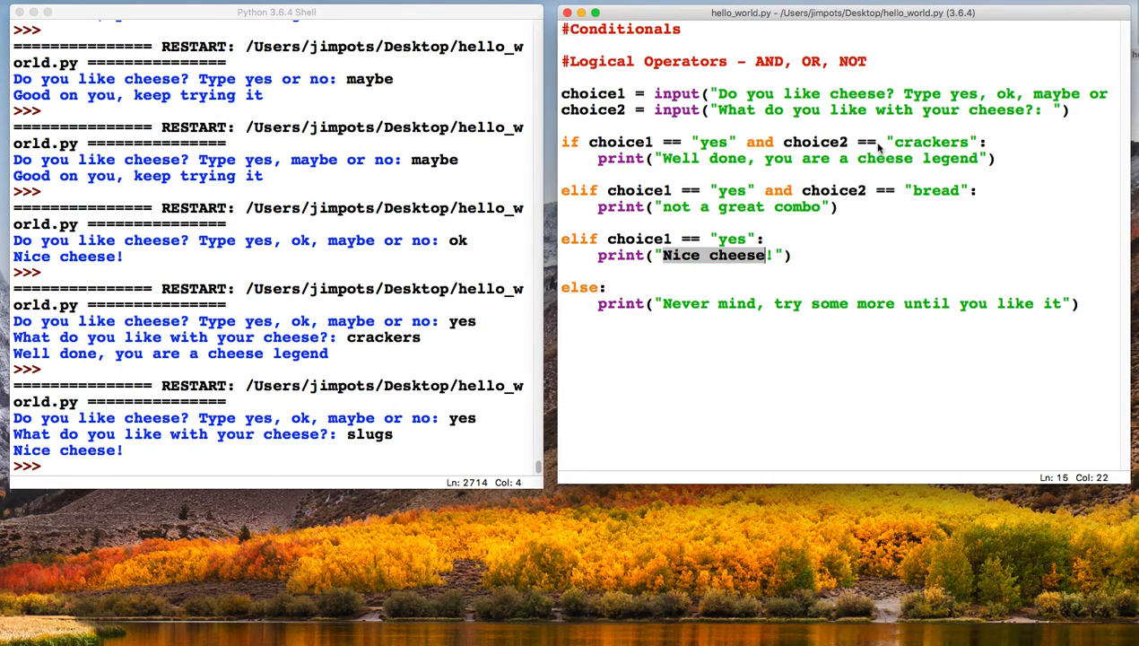
mouse_move(933, 179)
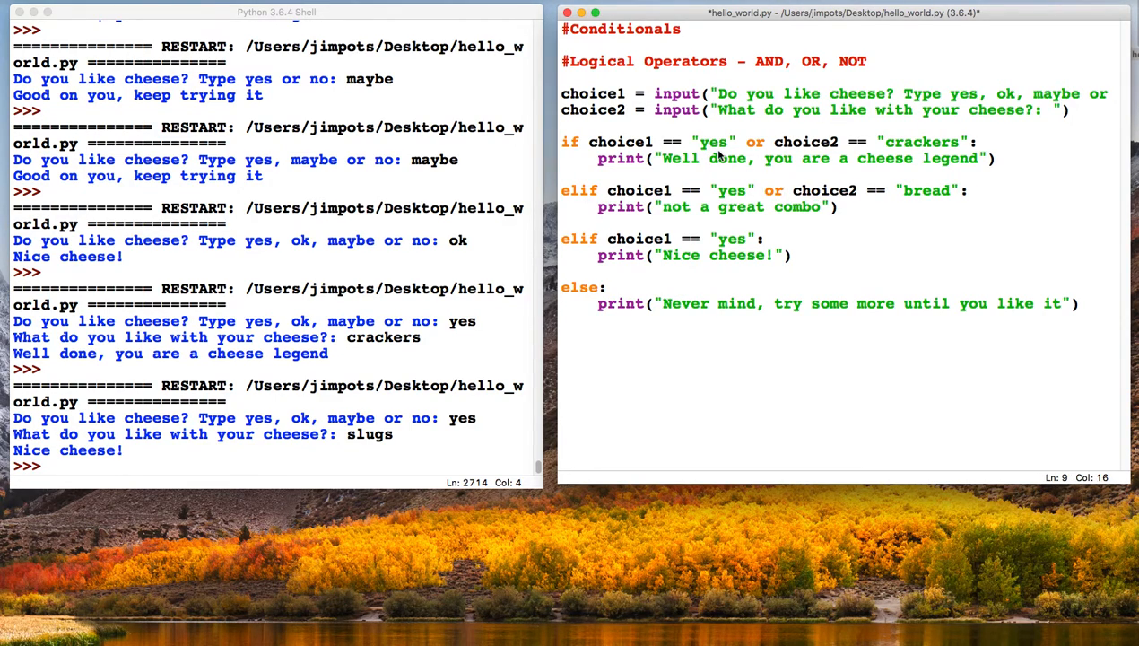
With 'and' replaced by 'or' in both conditions, save and run the script via F5
key(F5)
text(no)
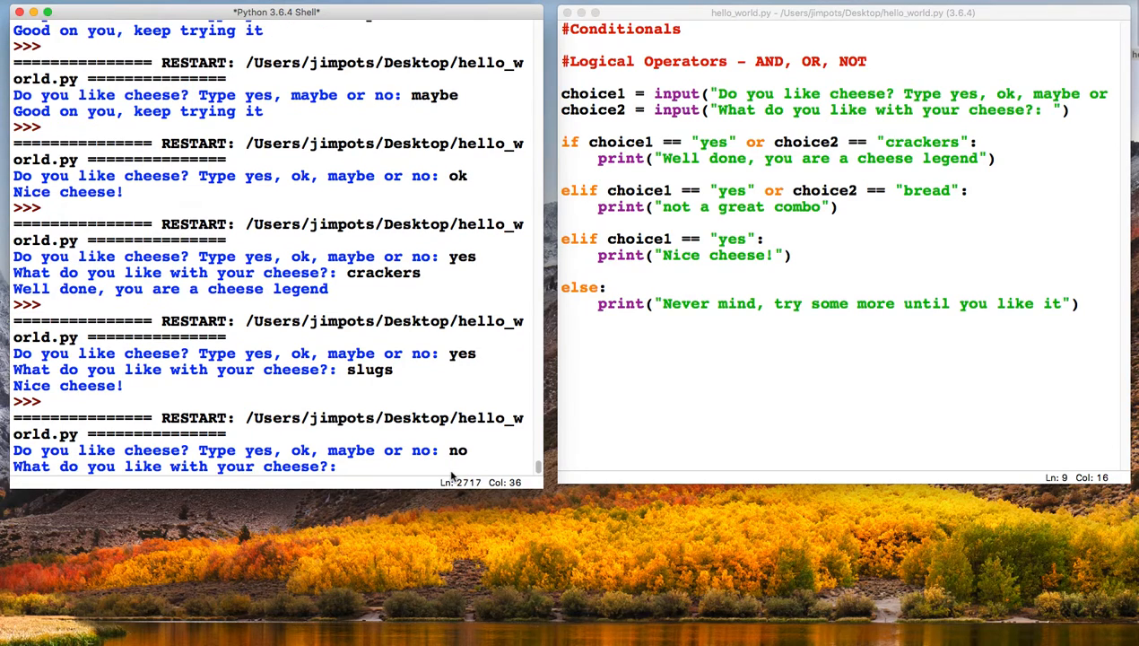
Answer no then crackers; the or version still prints the cheese legend message
text(c)
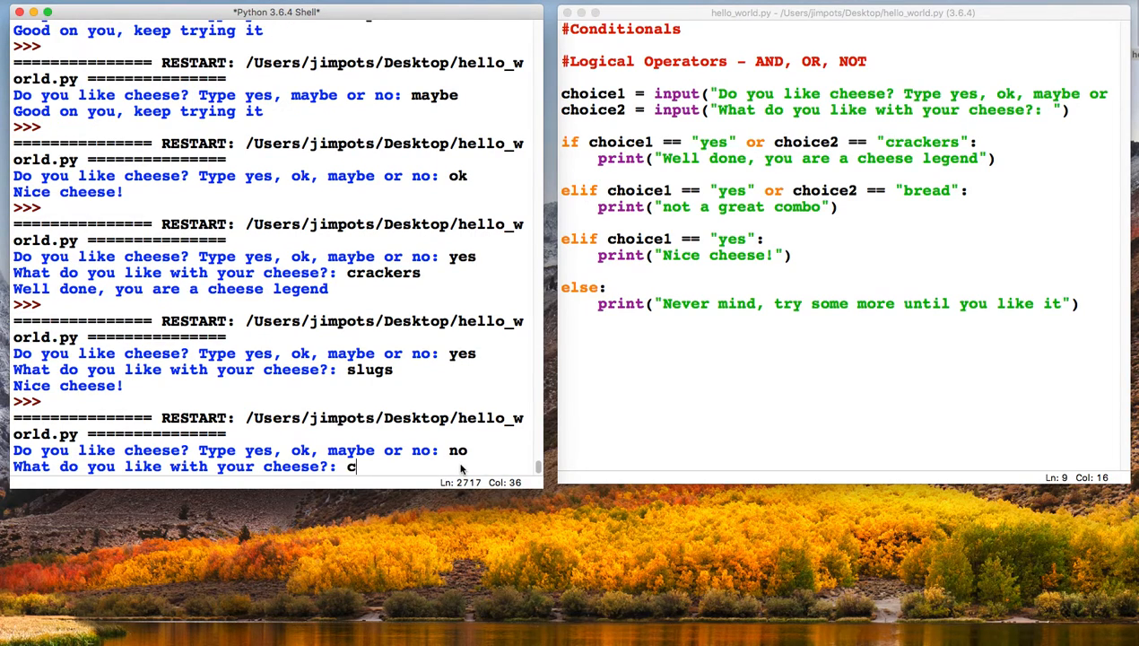
text(rackers)
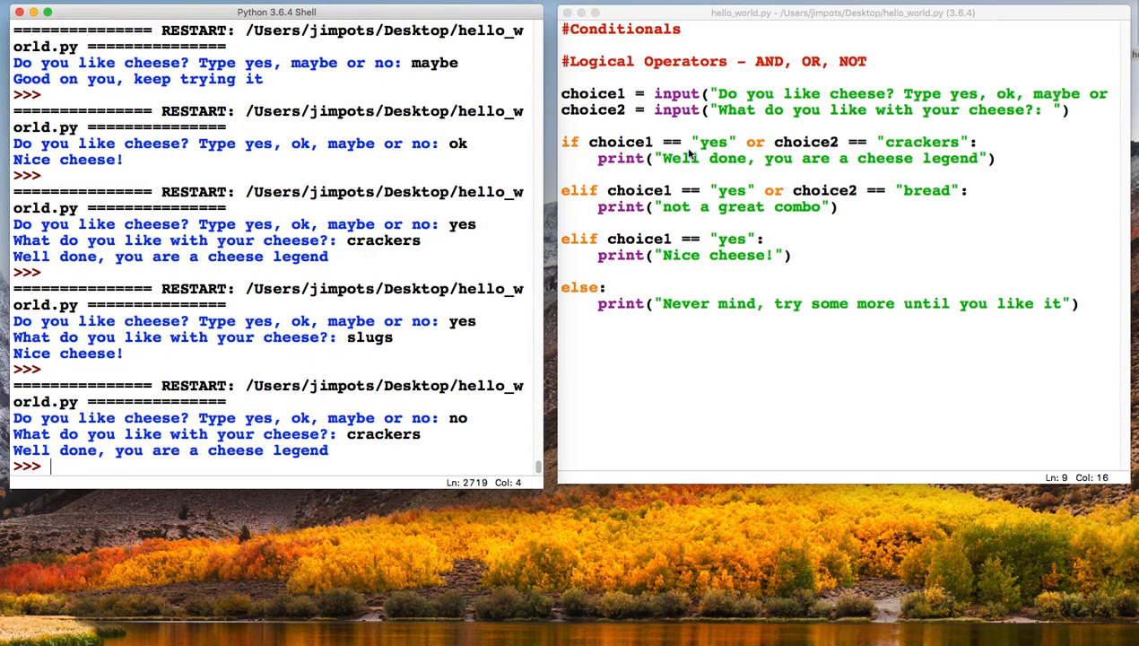
mouse_move(736, 148)
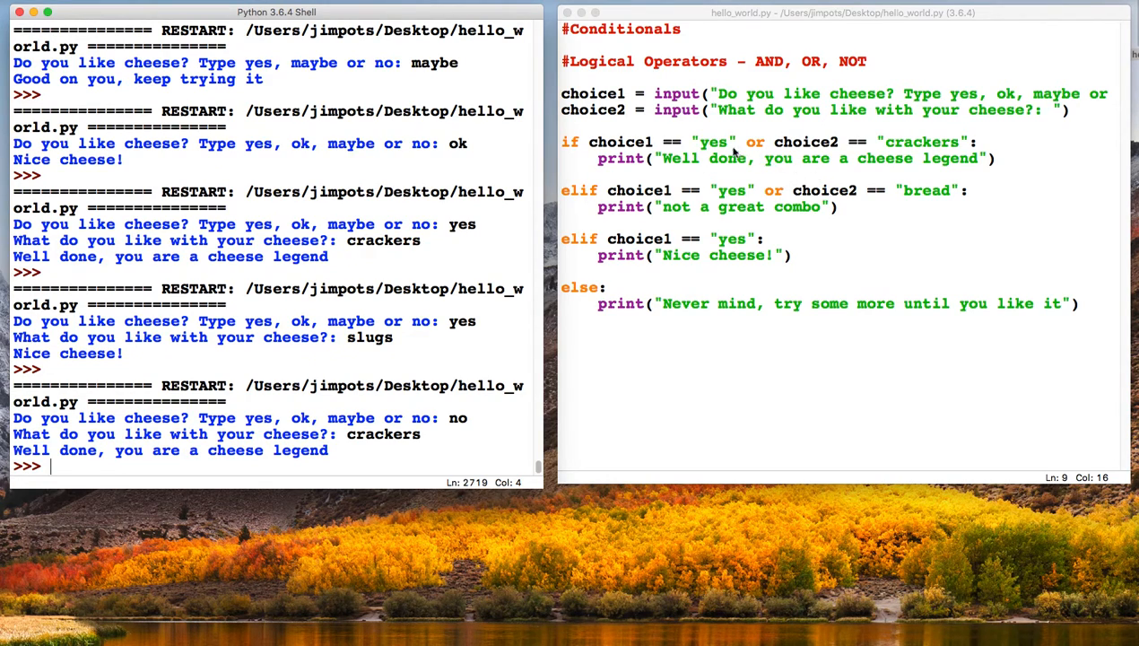
mouse_move(764, 143)
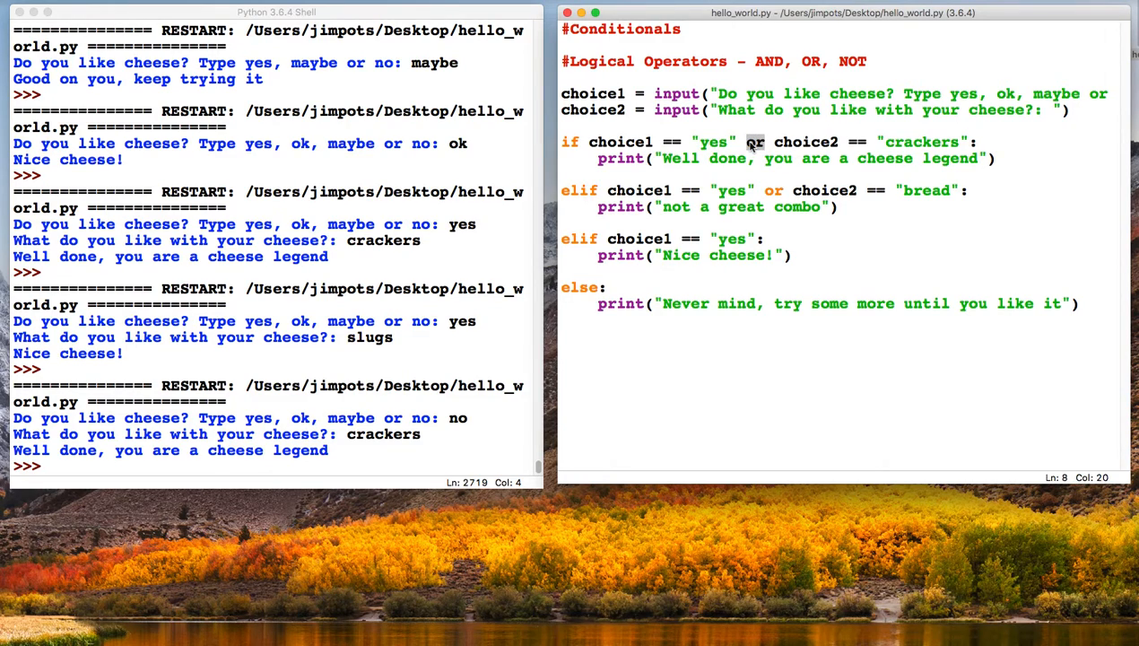
double_click(712, 142)
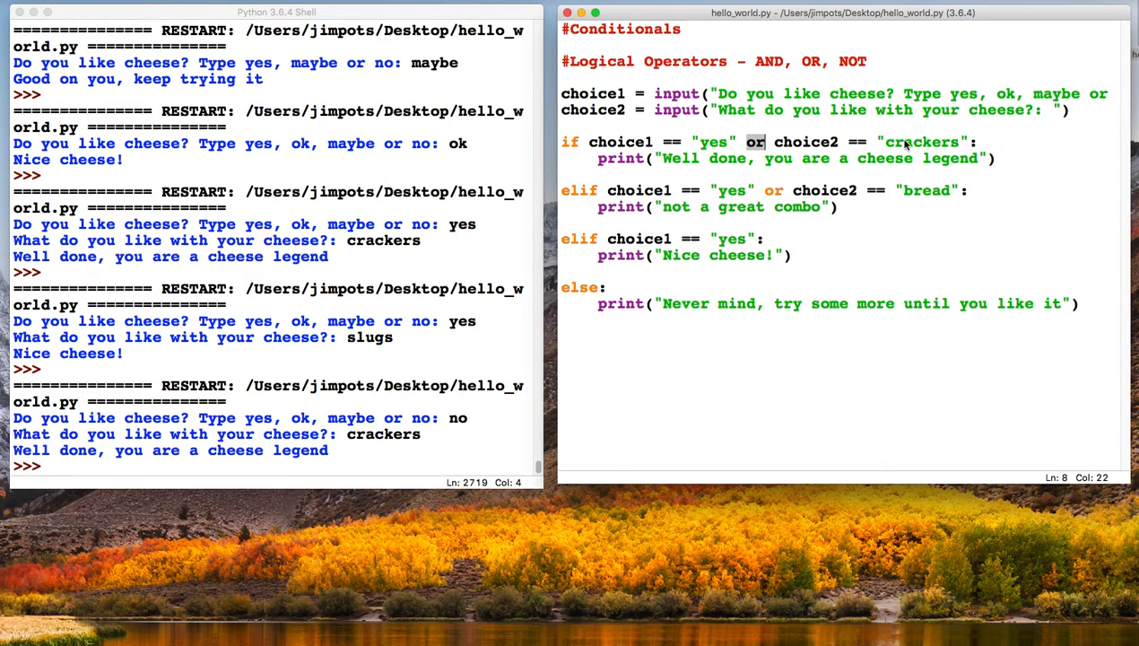
mouse_move(890, 129)
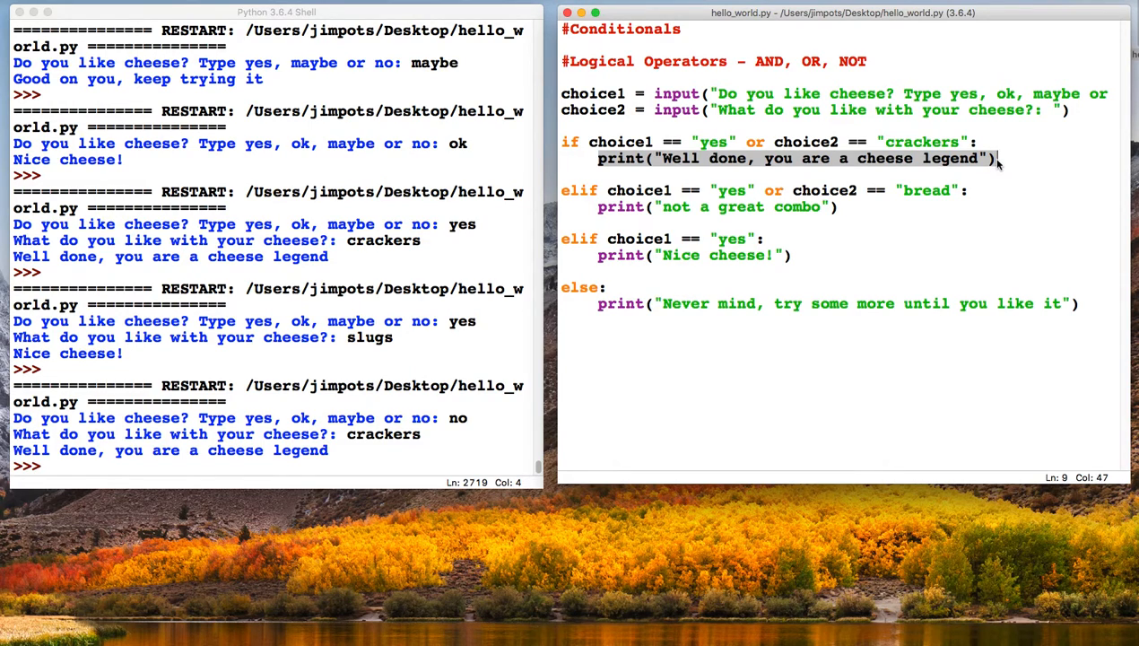
mouse_move(821, 158)
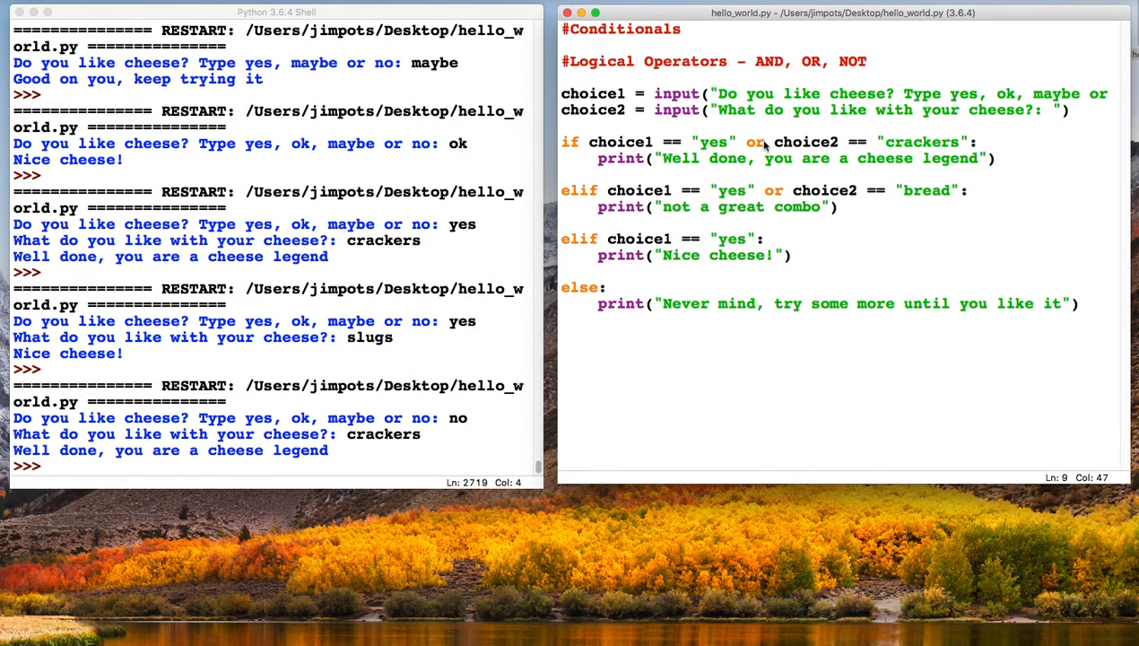
click(841, 61)
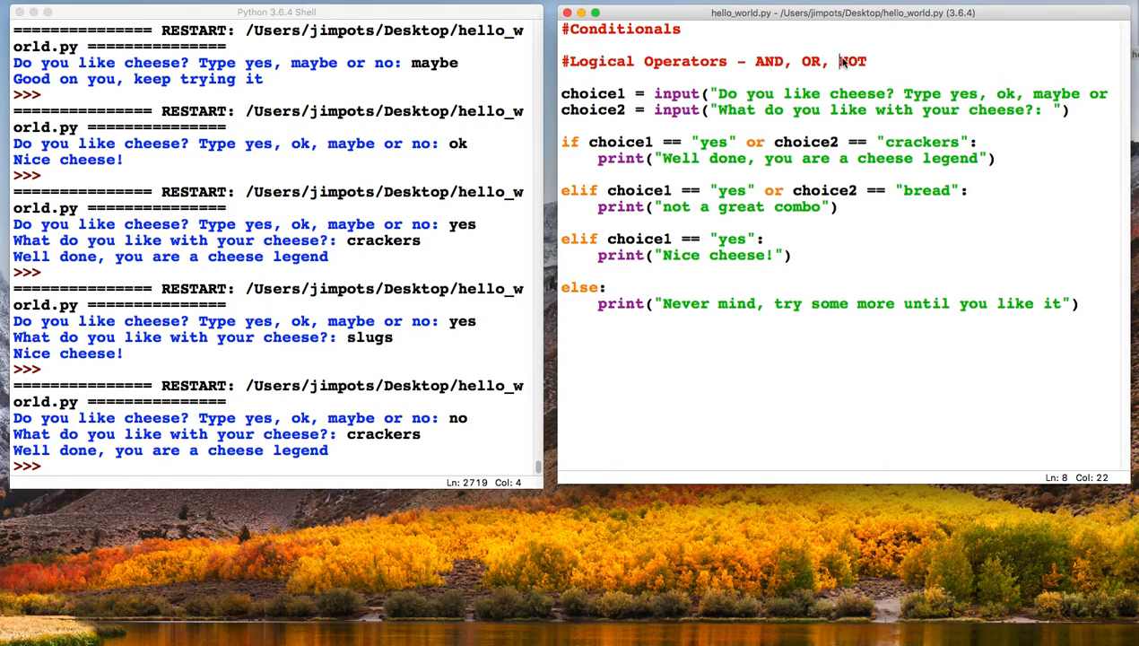
double_click(850, 61)
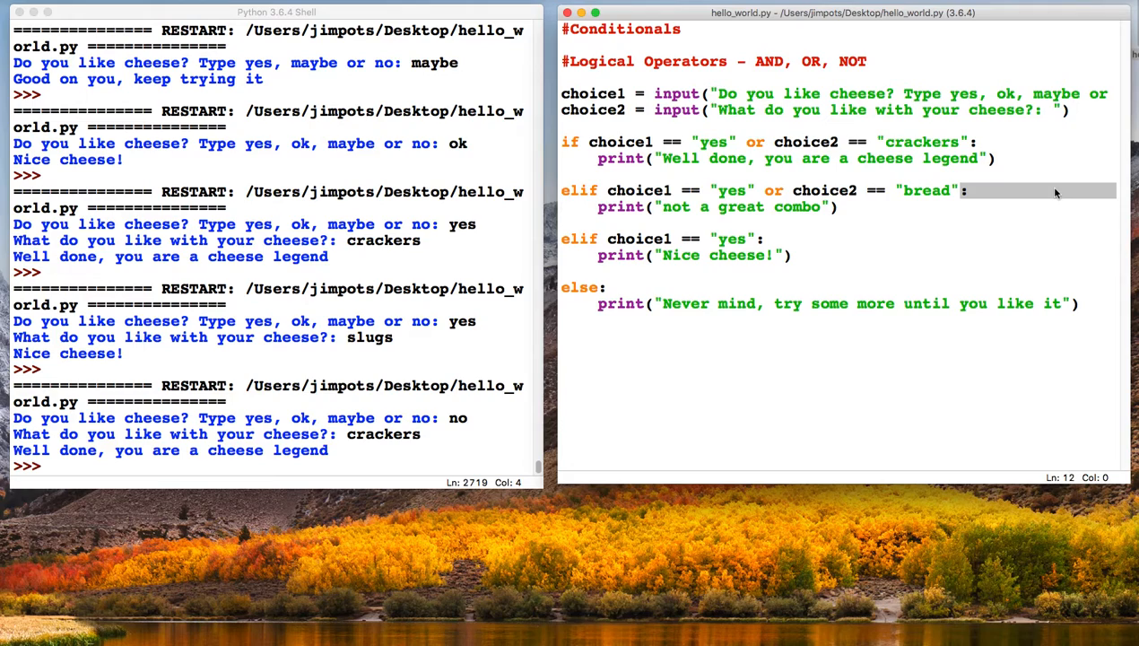
click(968, 191)
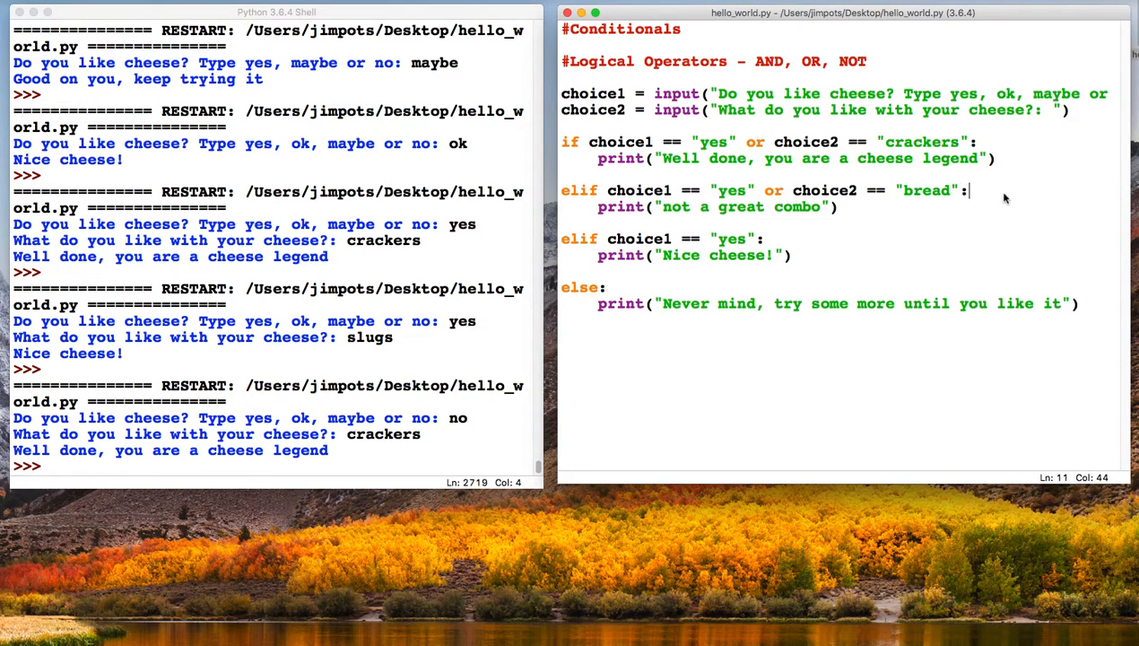
mouse_move(926, 79)
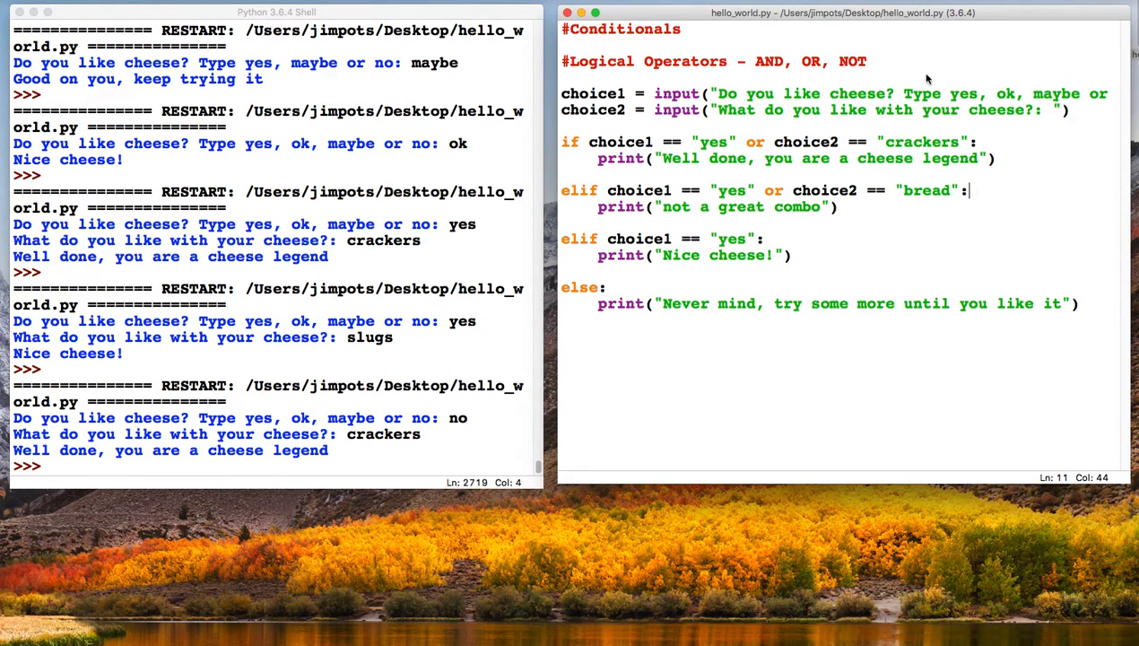